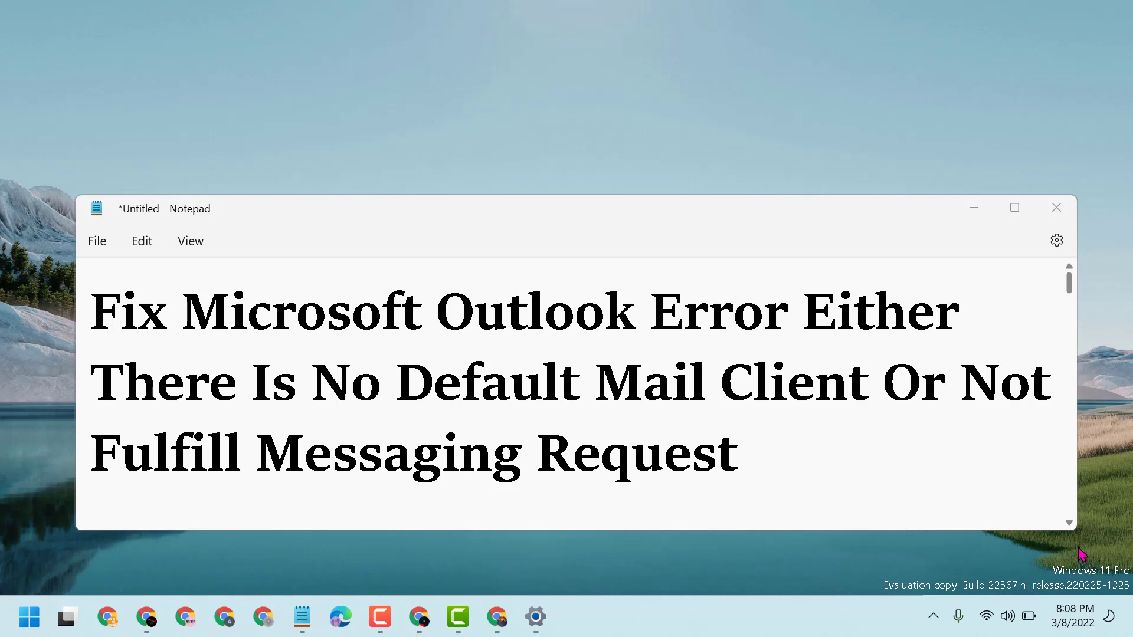
Minimize the Notepad title note to clear the desktop
{"action": "left_click", "coordinate": [1055, 208]}
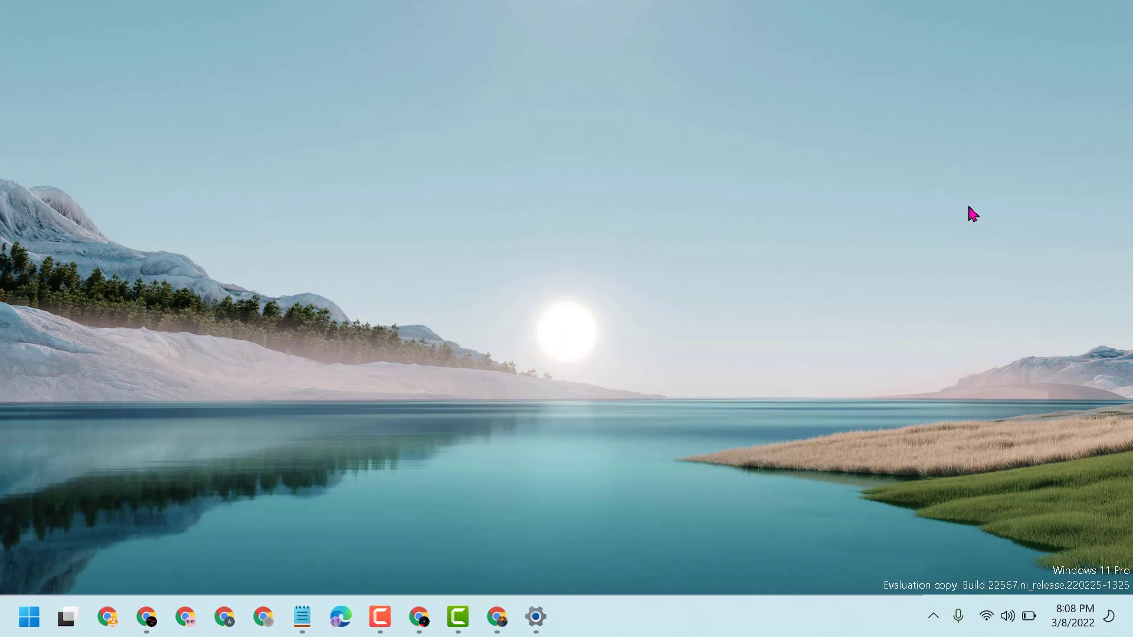
{"action": "mouse_move", "coordinate": [29, 617]}
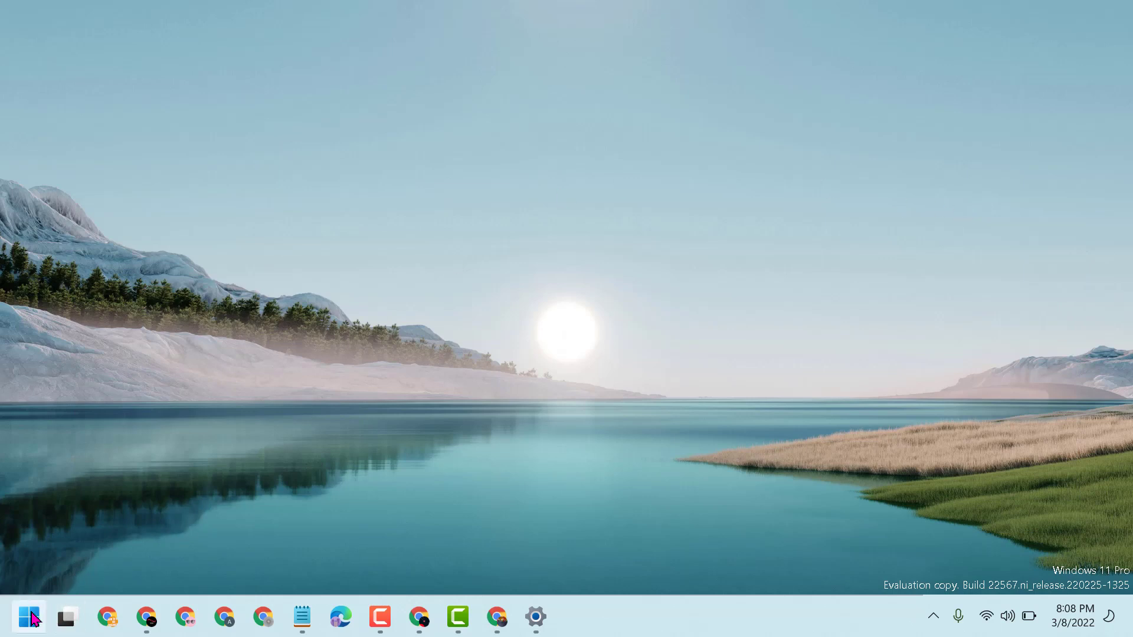
{"action": "mouse_move", "coordinate": [124, 82]}
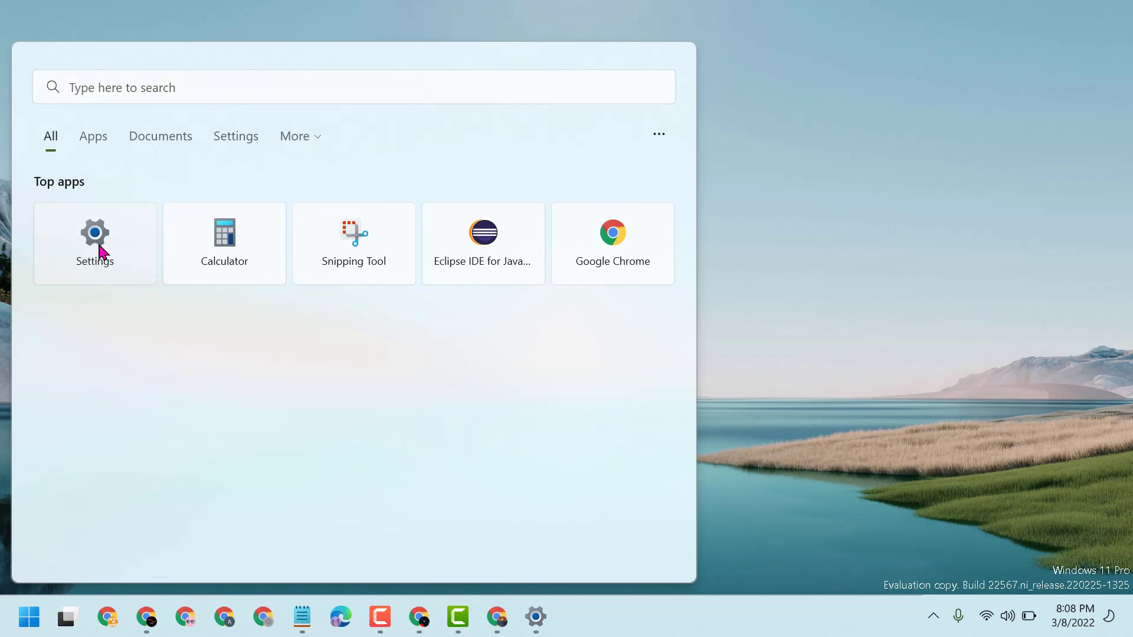
Launch Settings, go to Apps > Installed apps and scroll to Microsoft Office Professional Plus 2016 - en-us
{"action": "left_click", "coordinate": [95, 243]}
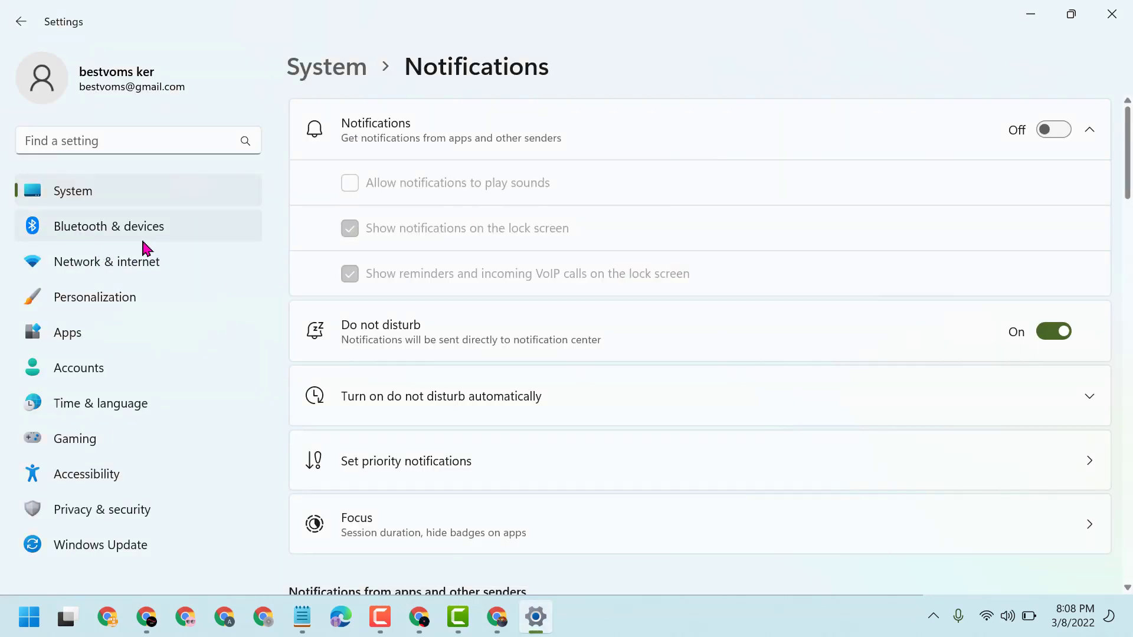
{"action": "mouse_move", "coordinate": [101, 351]}
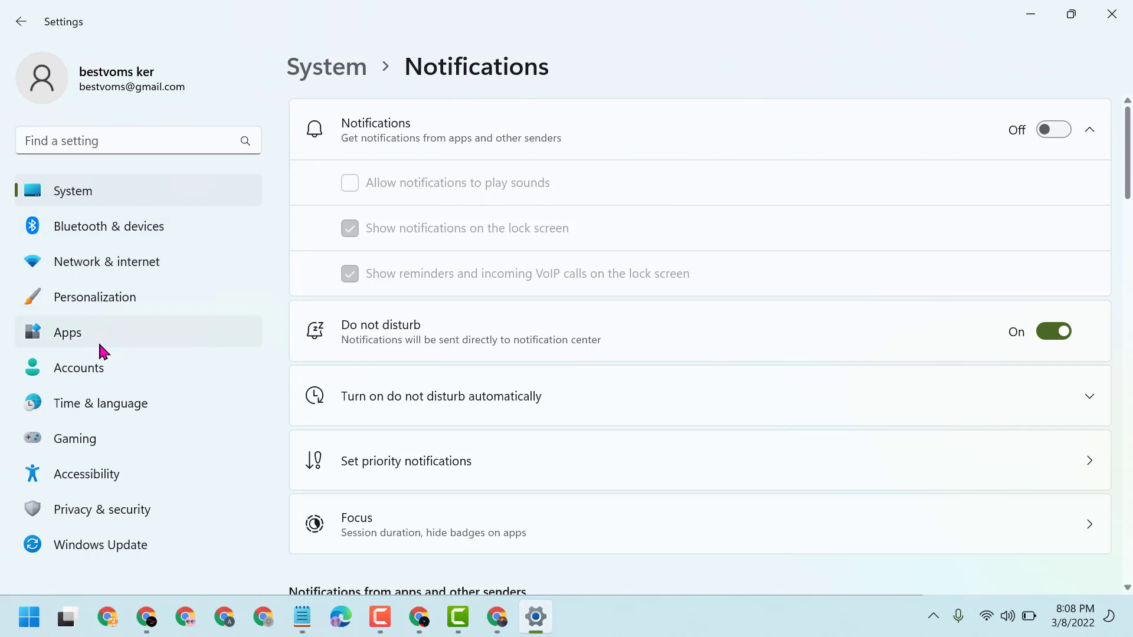
{"action": "left_click", "coordinate": [67, 333]}
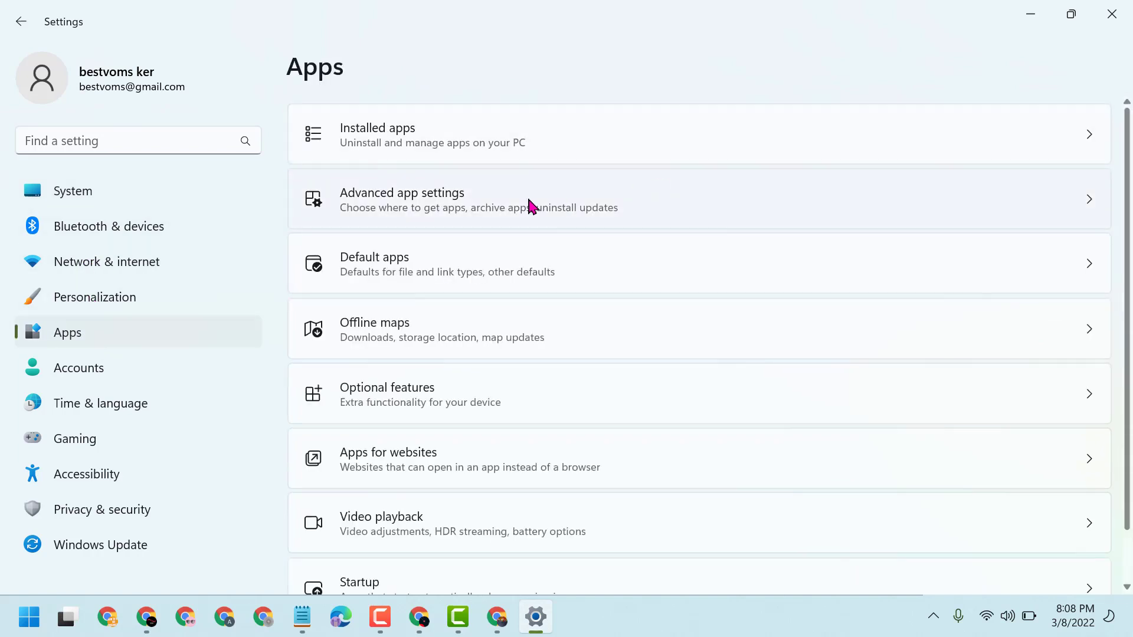
{"action": "mouse_move", "coordinate": [415, 143]}
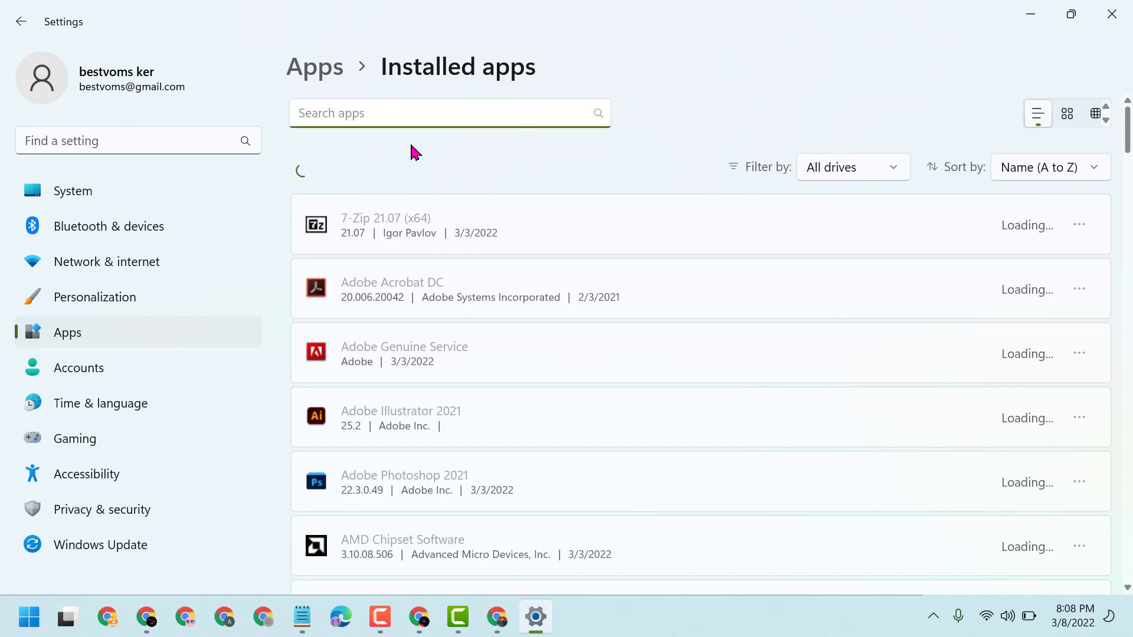
{"action": "mouse_move", "coordinate": [663, 362]}
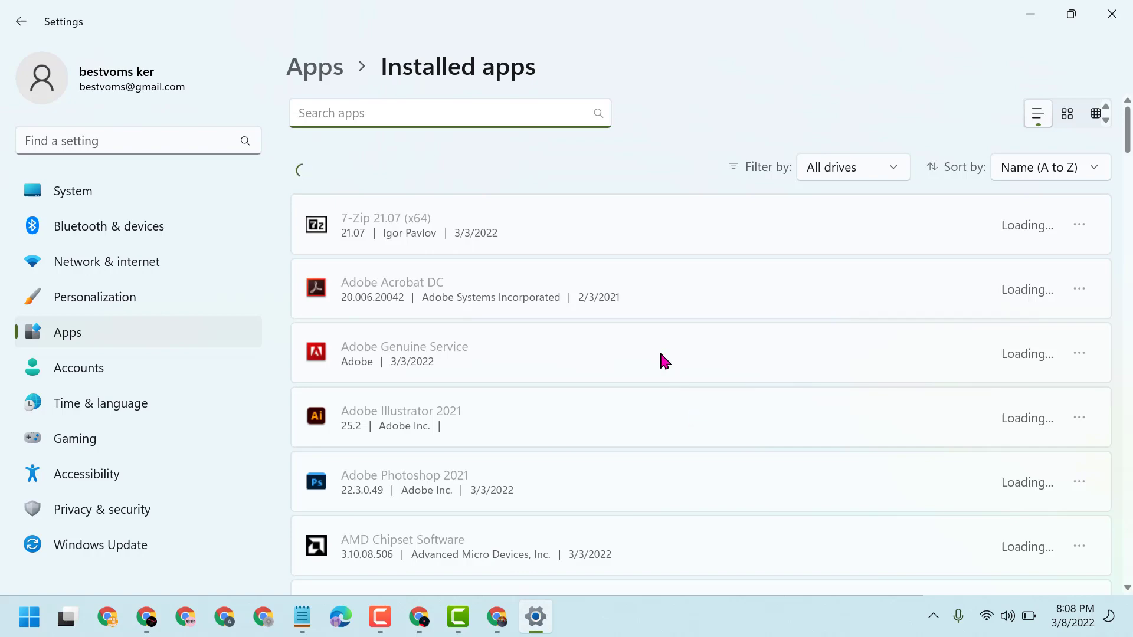
{"action": "scroll", "scroll_direction": "down", "scroll_amount": 3}
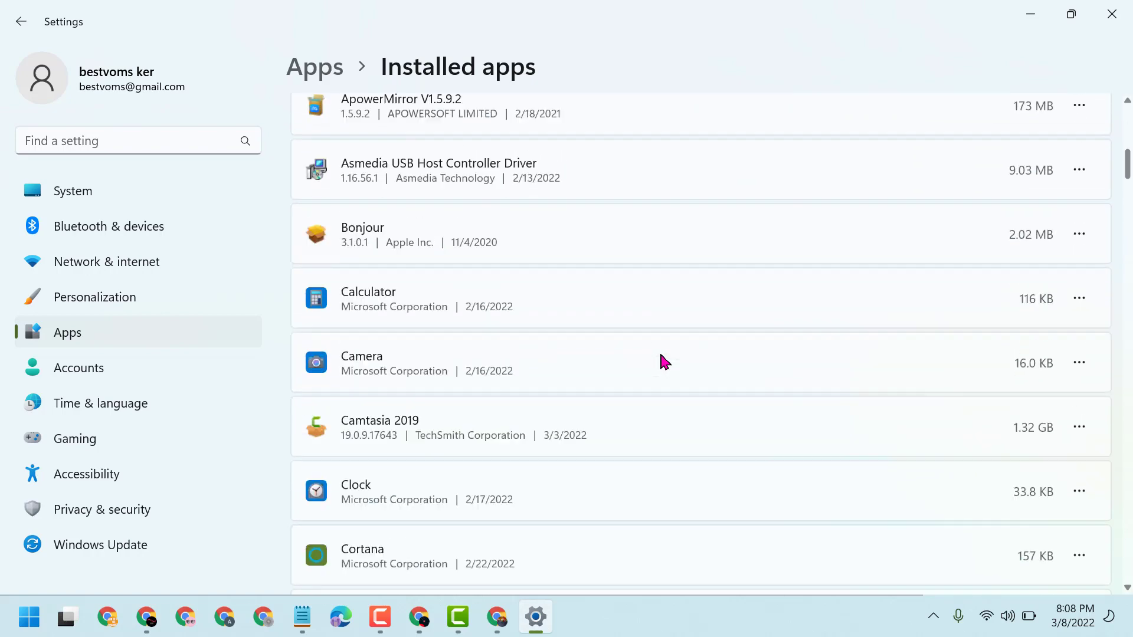
{"action": "scroll", "scroll_direction": "down", "scroll_amount": 3}
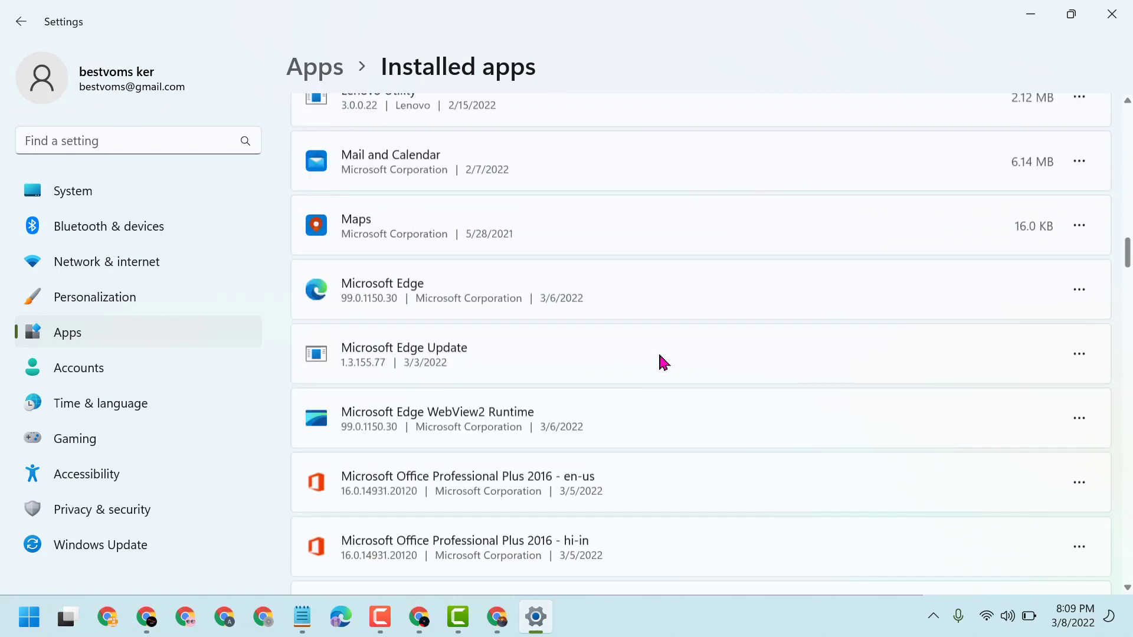
{"action": "scroll", "scroll_direction": "down", "scroll_amount": 3}
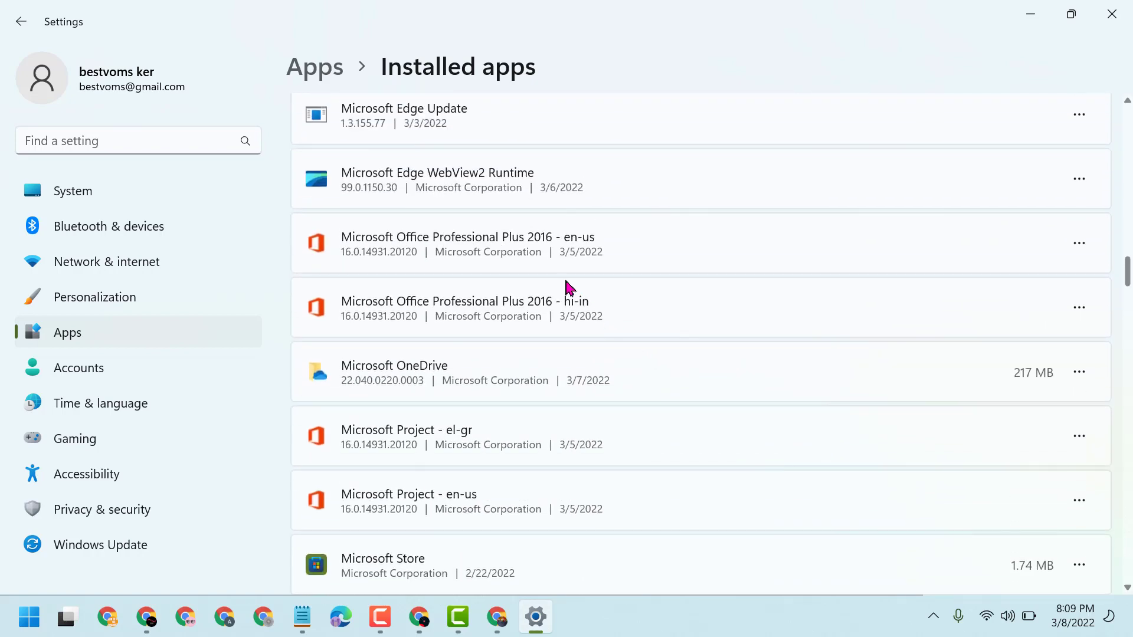
{"action": "mouse_move", "coordinate": [535, 246]}
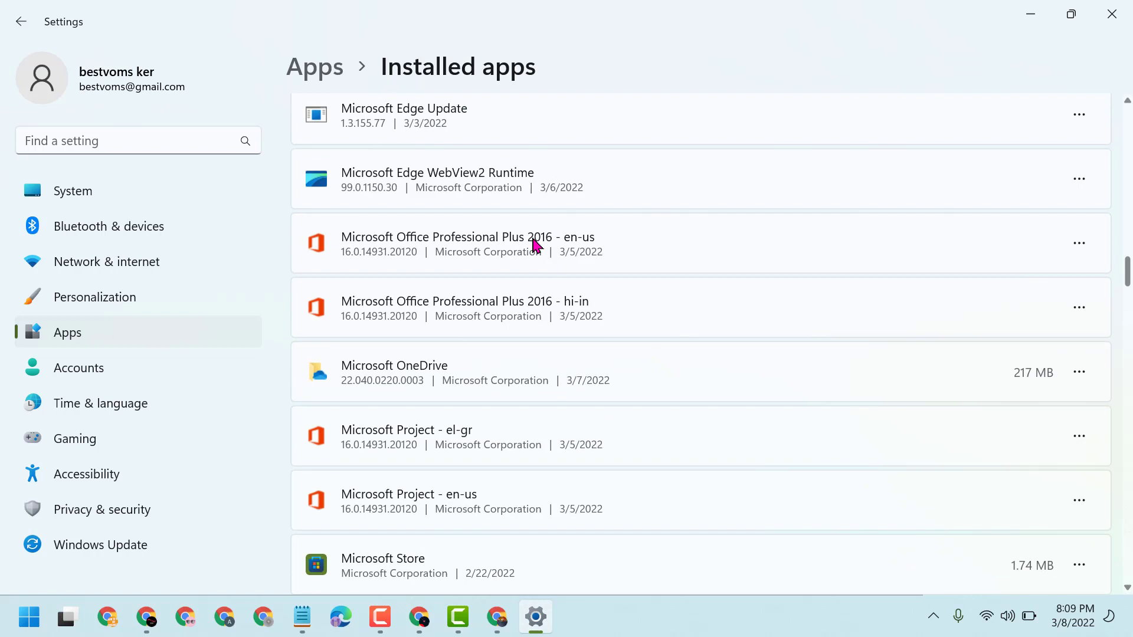
{"action": "mouse_move", "coordinate": [1079, 243]}
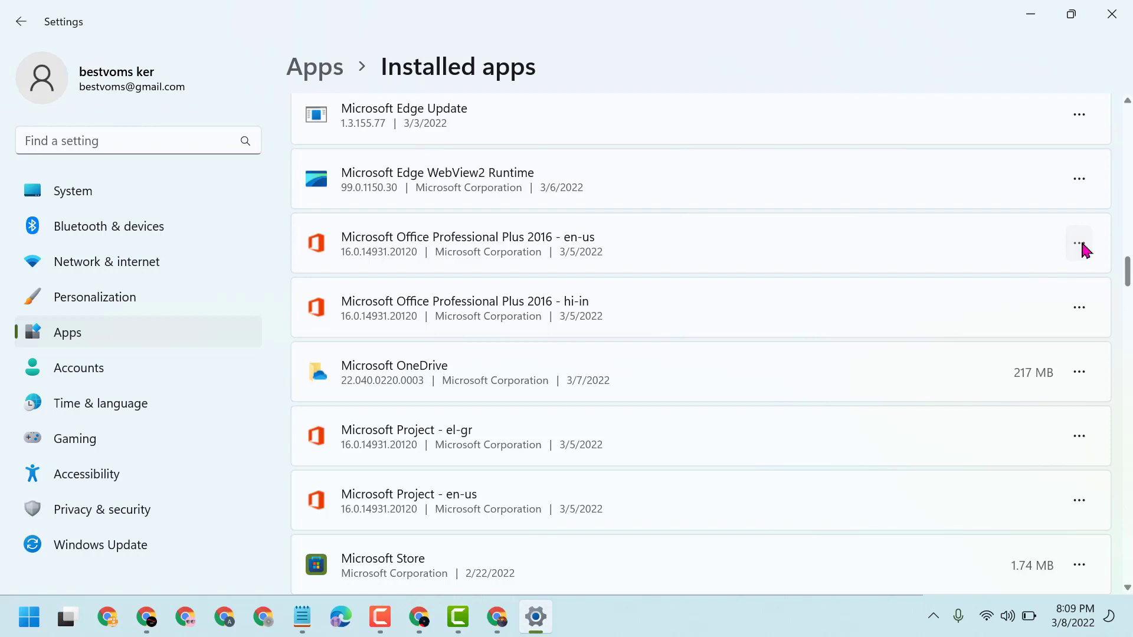
From the Office entry's options, choose Quick Repair and start the repair
{"action": "left_click", "coordinate": [1079, 243]}
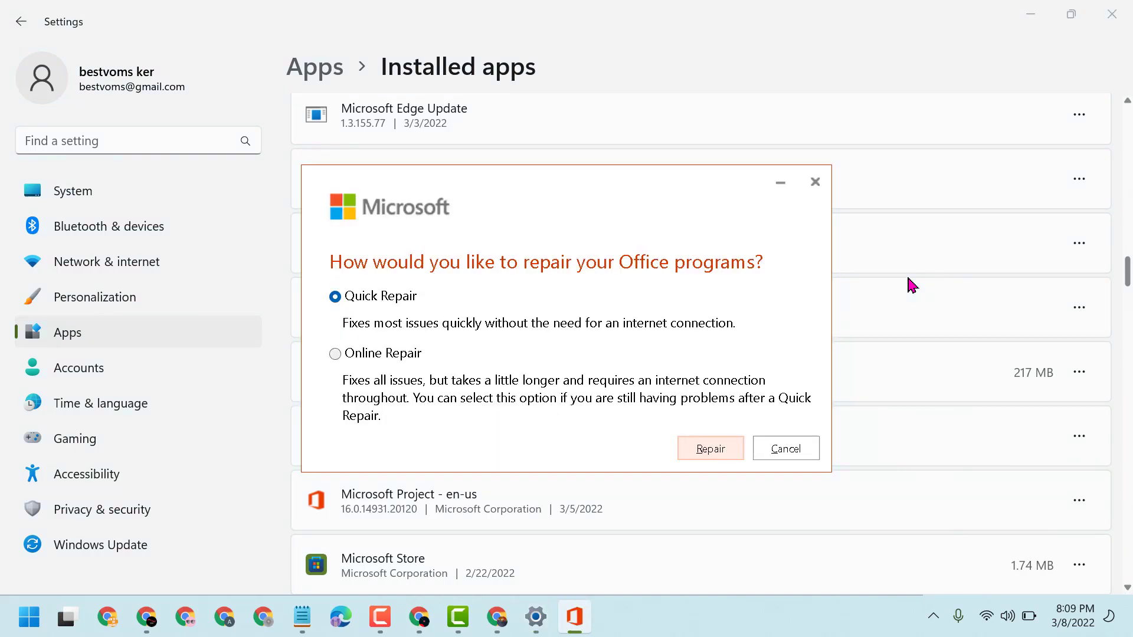
{"action": "mouse_move", "coordinate": [354, 371]}
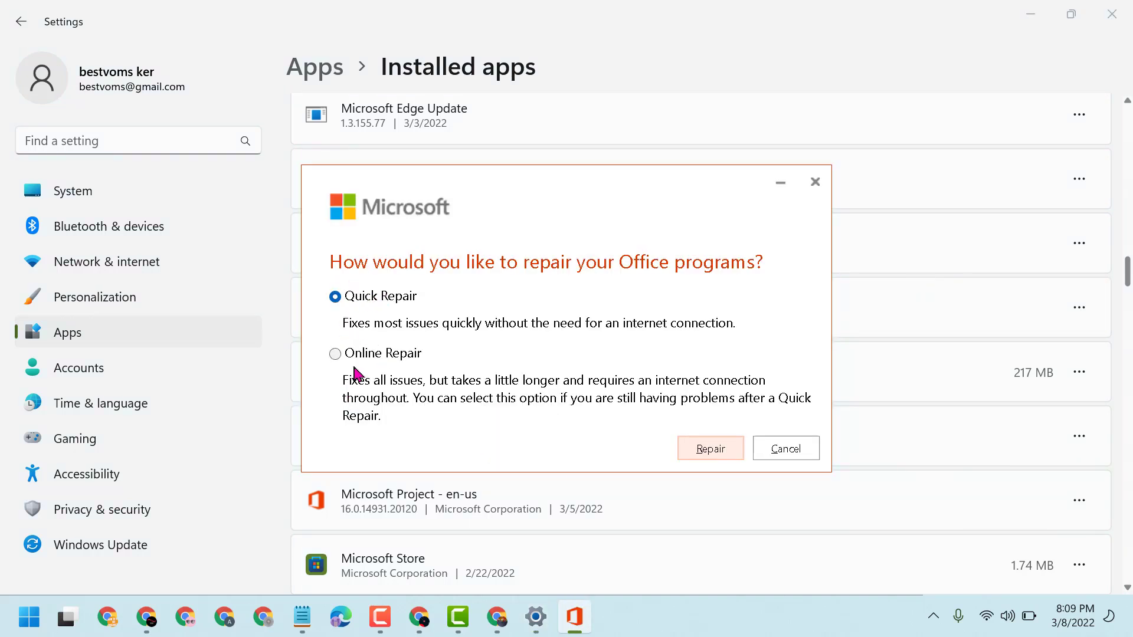
{"action": "mouse_move", "coordinate": [533, 290]}
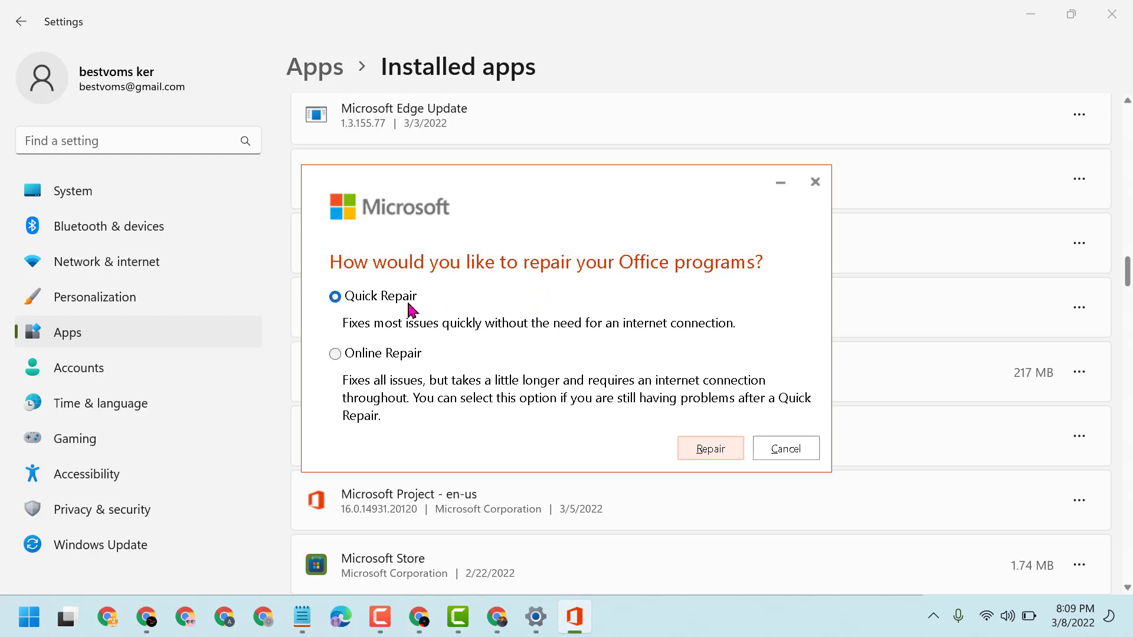
{"action": "mouse_move", "coordinate": [447, 329]}
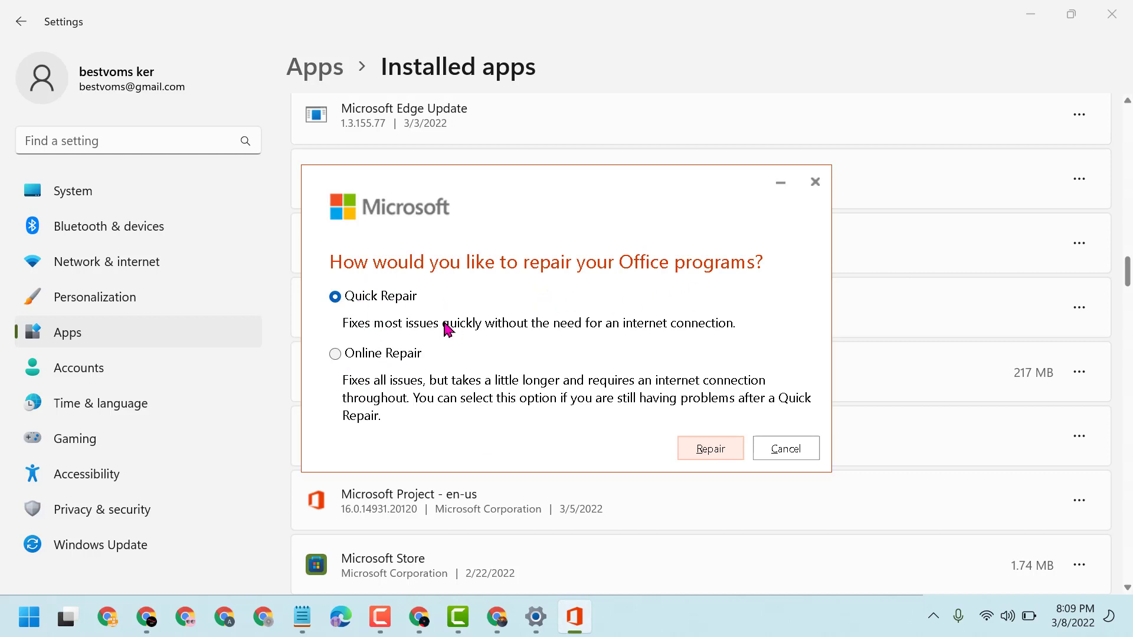
{"action": "left_click", "coordinate": [709, 449]}
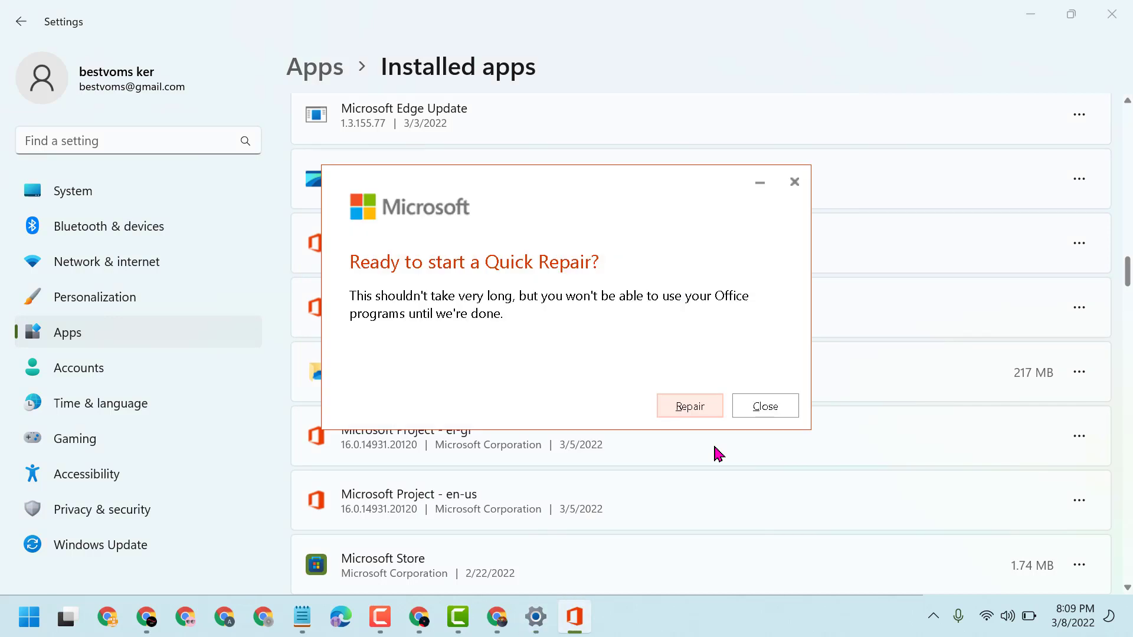
{"action": "mouse_move", "coordinate": [462, 288]}
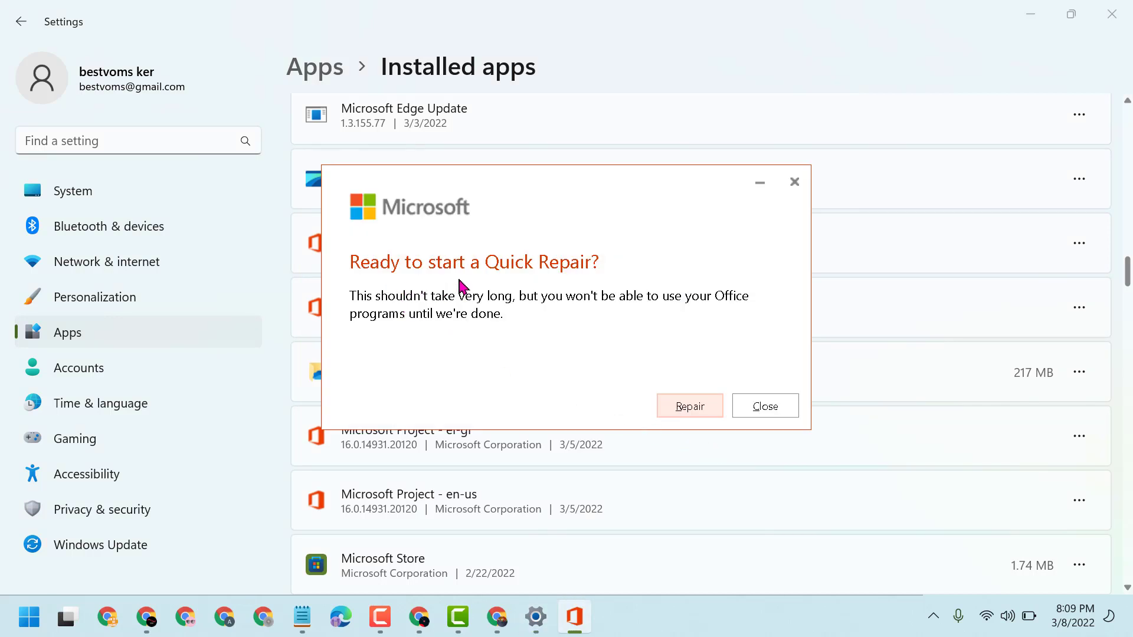
{"action": "mouse_move", "coordinate": [596, 374]}
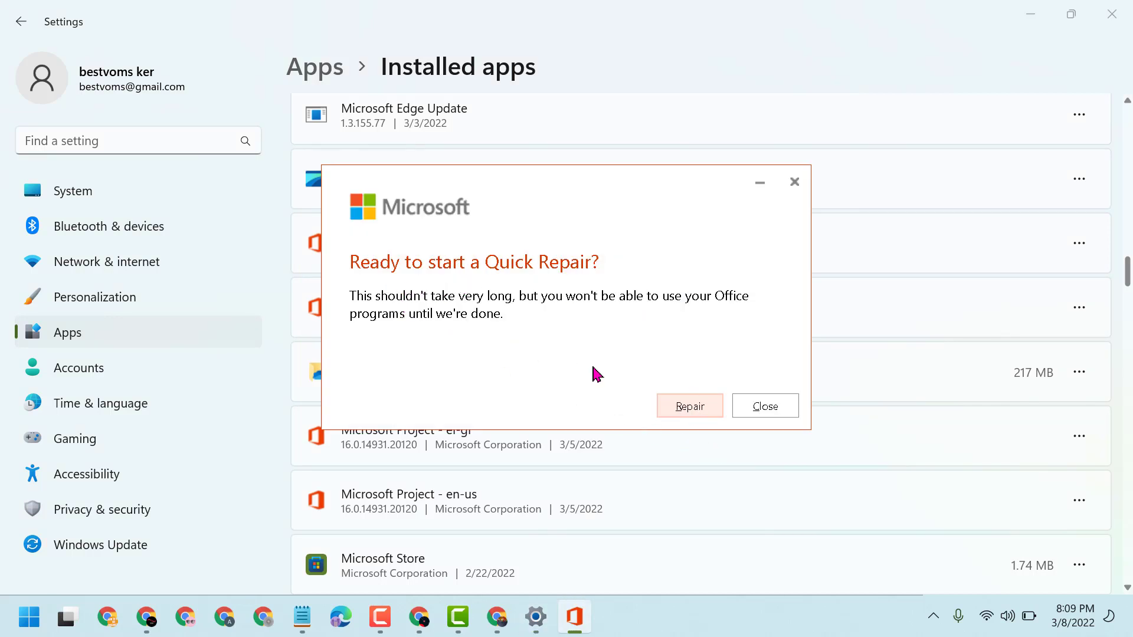
{"action": "left_click", "coordinate": [688, 405]}
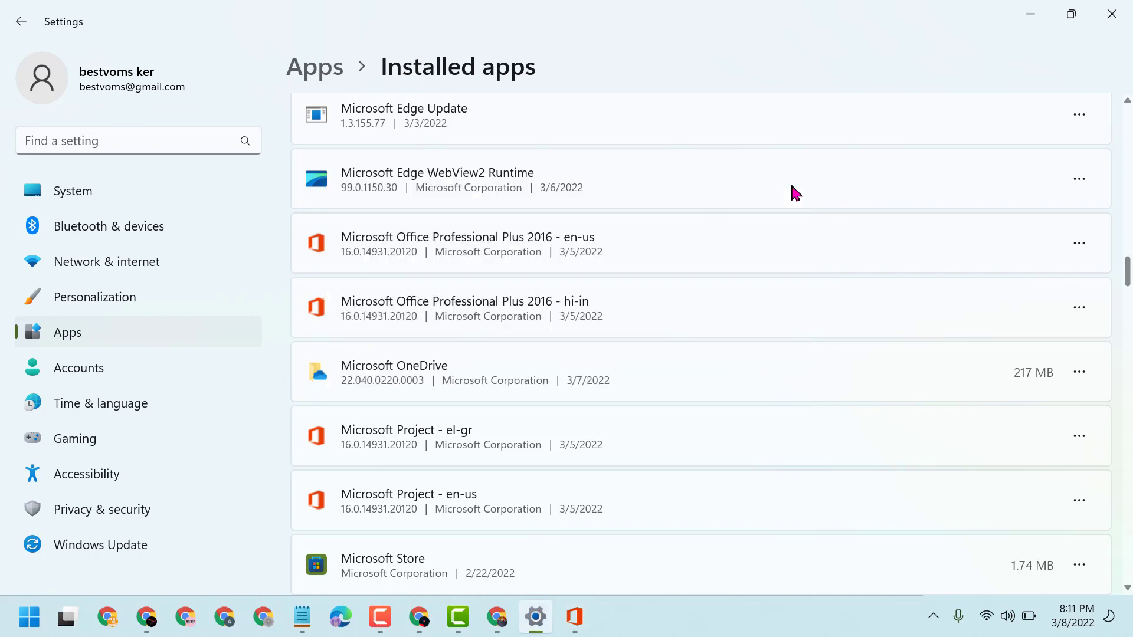
Return from Installed apps to the Apps section to reach Default apps
{"action": "scroll", "scroll_direction": "up", "scroll_amount": 3}
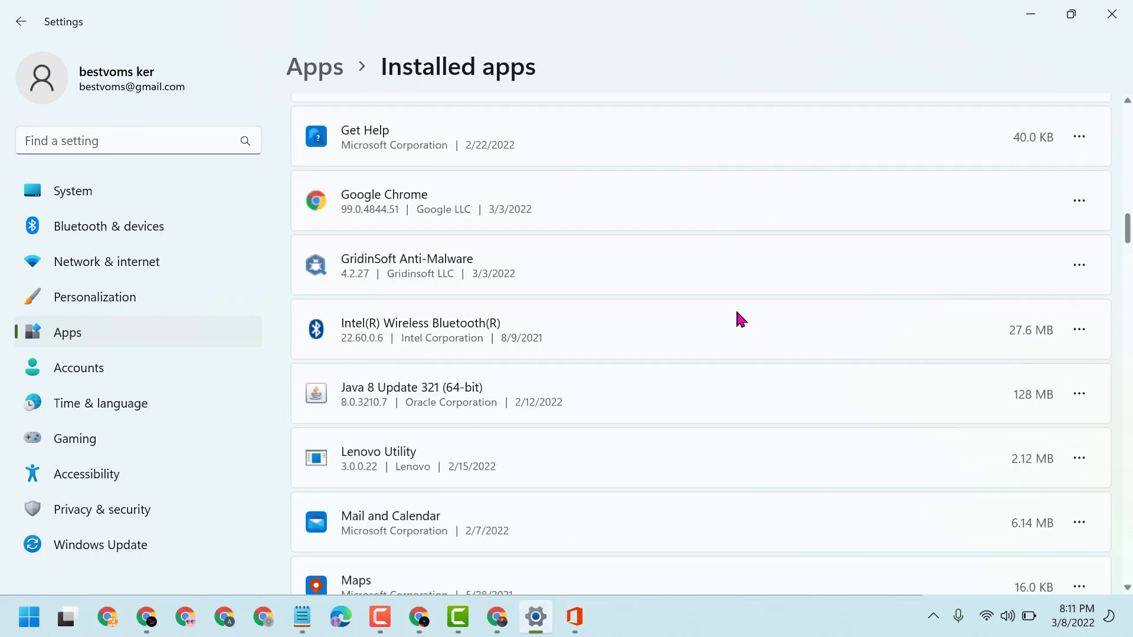
{"action": "scroll", "scroll_direction": "up", "scroll_amount": 3}
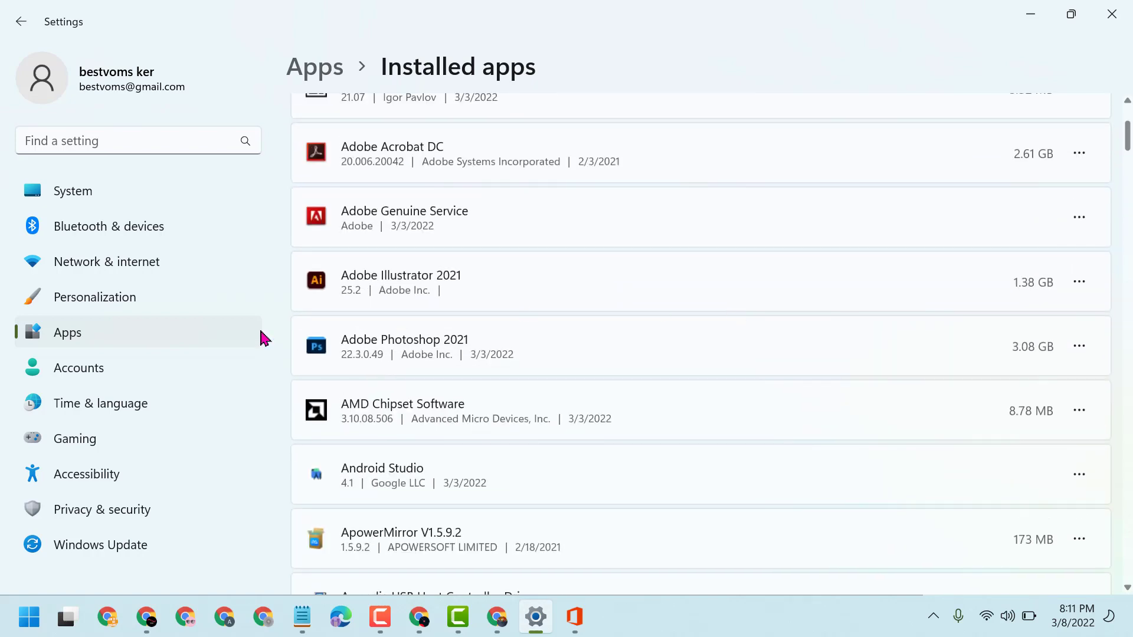
{"action": "mouse_move", "coordinate": [69, 340]}
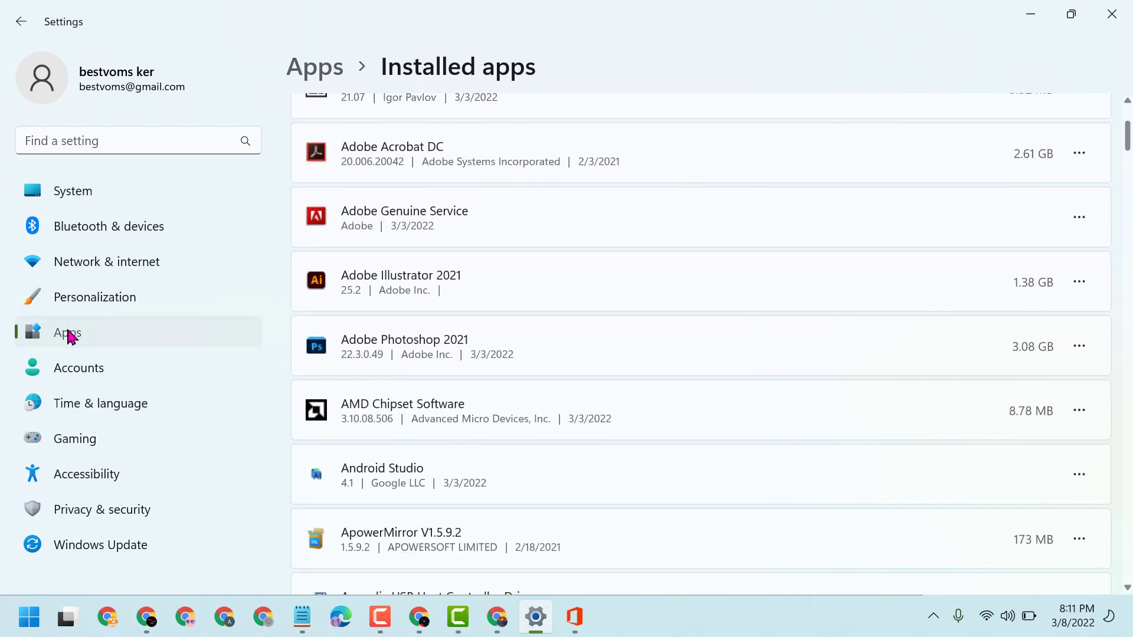
{"action": "left_click", "coordinate": [21, 21]}
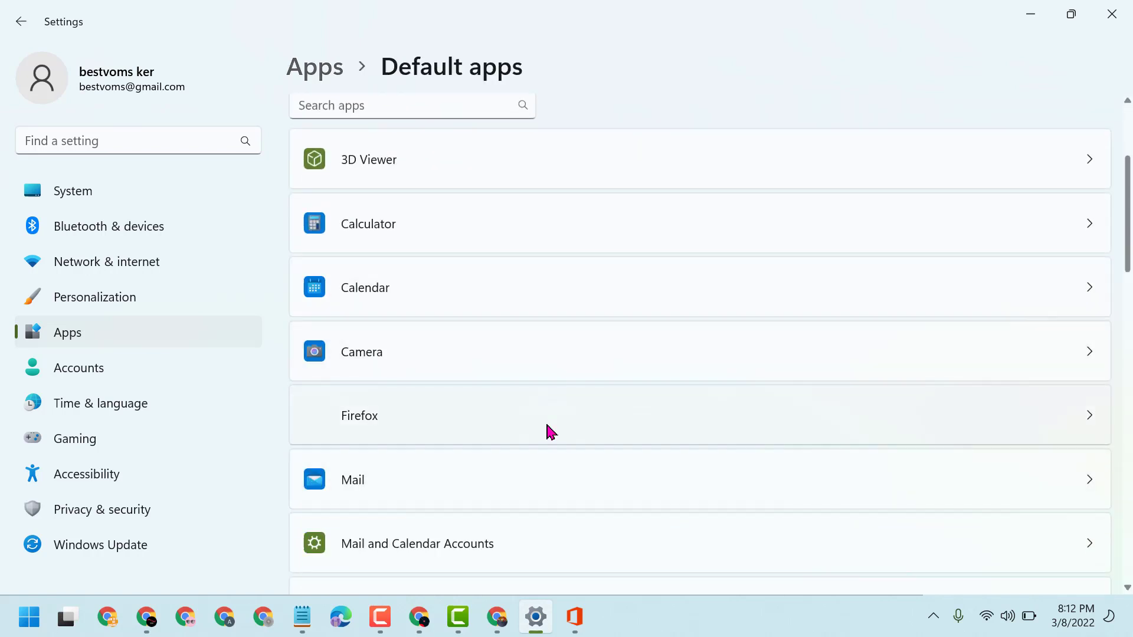
On Mail's default page, set Outlook as the app for MAILTO links
{"action": "scroll", "scroll_direction": "down", "scroll_amount": 3}
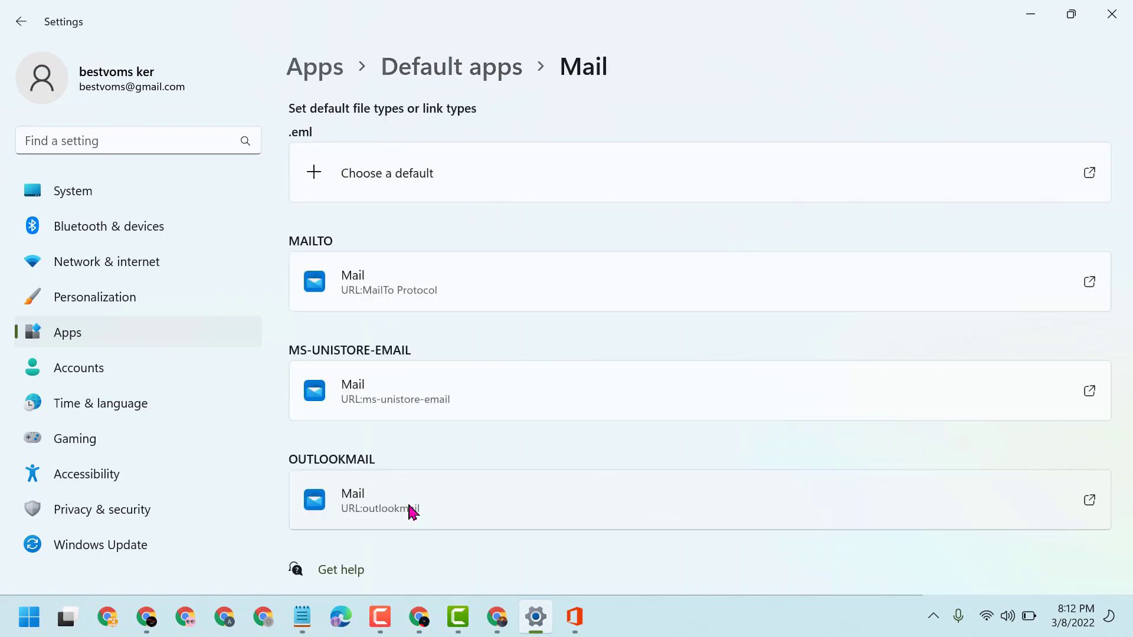
{"action": "mouse_move", "coordinate": [591, 308]}
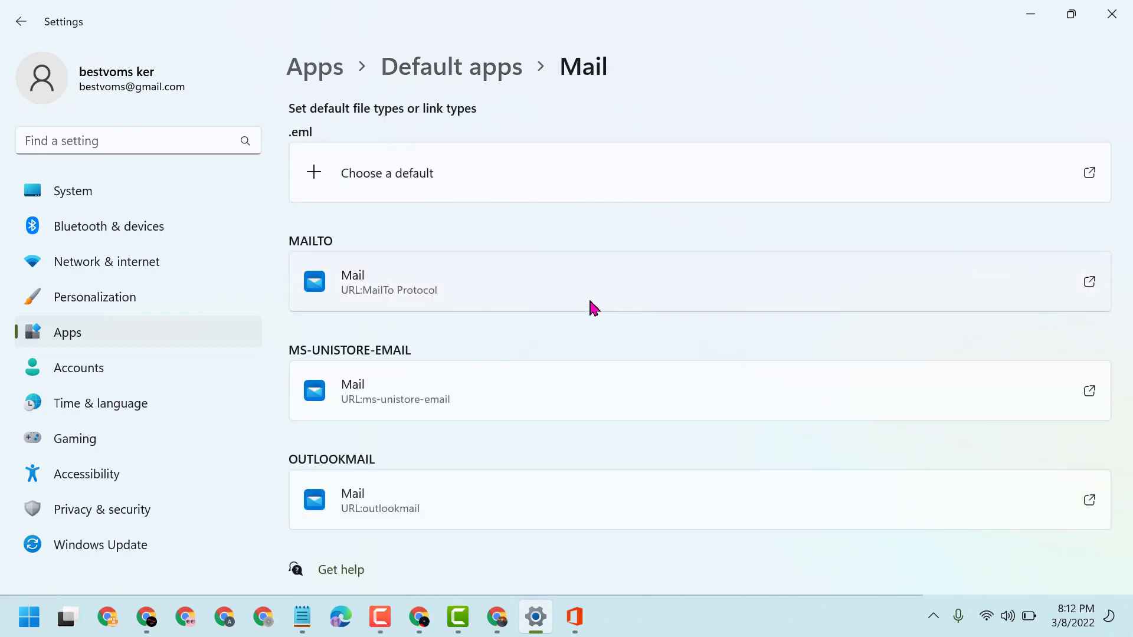
{"action": "mouse_move", "coordinate": [350, 304]}
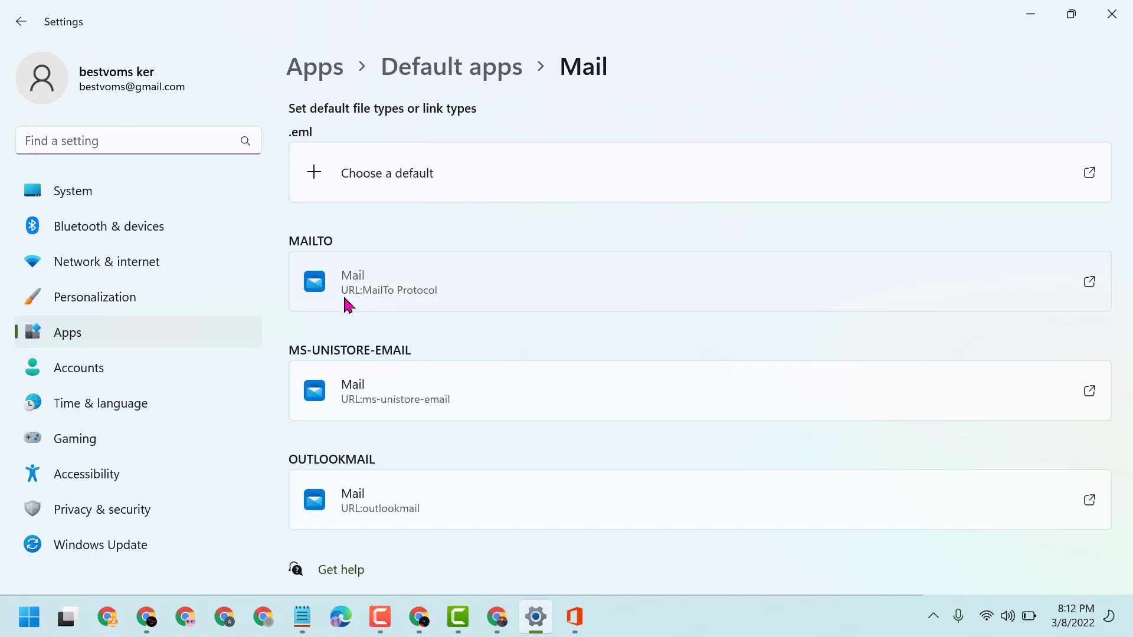
{"action": "mouse_move", "coordinate": [1089, 283]}
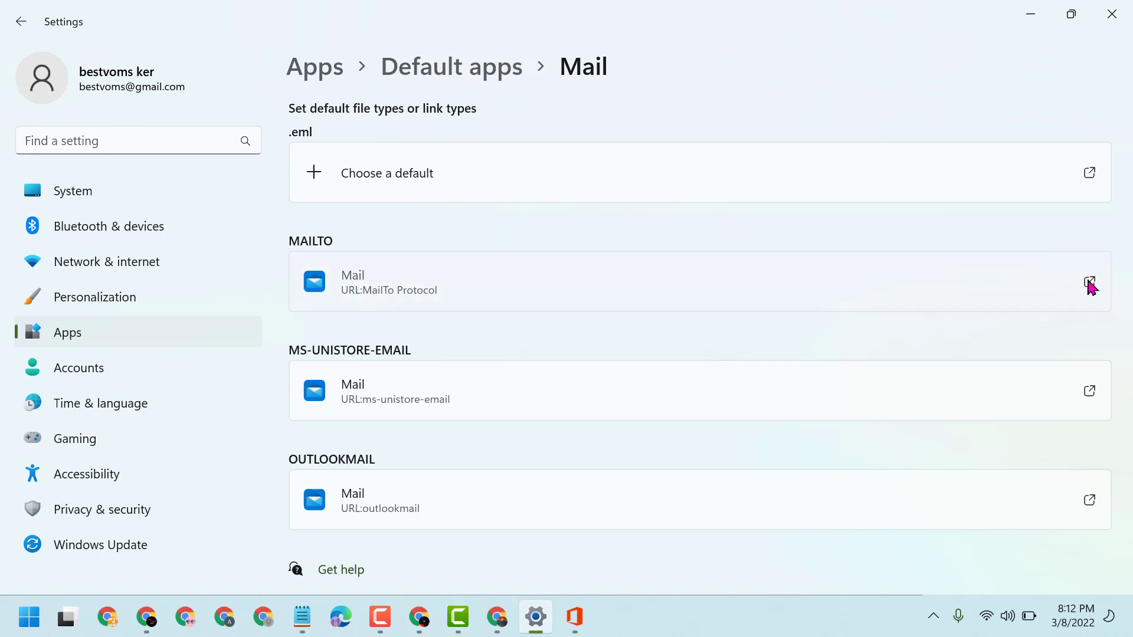
{"action": "left_click", "coordinate": [1089, 282]}
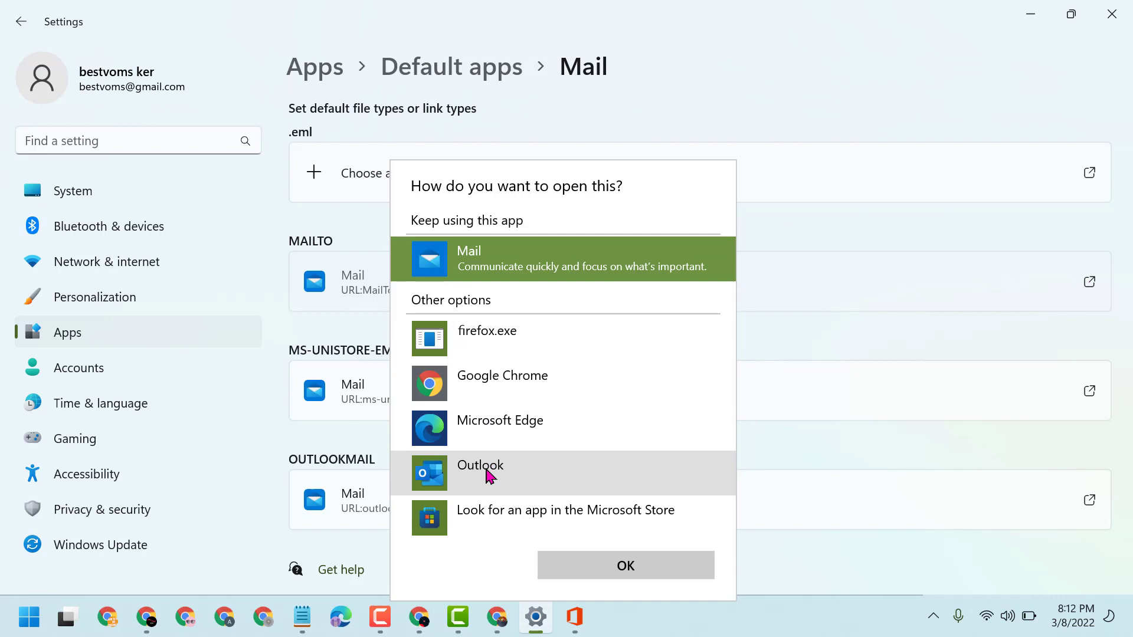
{"action": "left_click", "coordinate": [481, 465]}
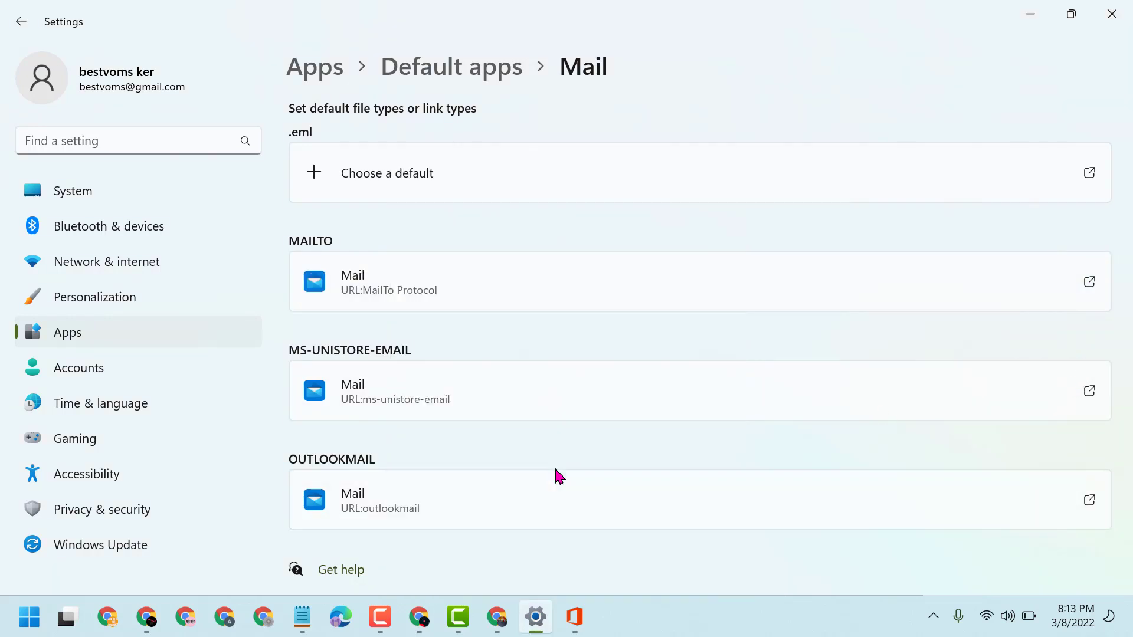
Bring the Notepad note about the Outlook default mail client error back to the front
{"action": "left_click", "coordinate": [301, 617]}
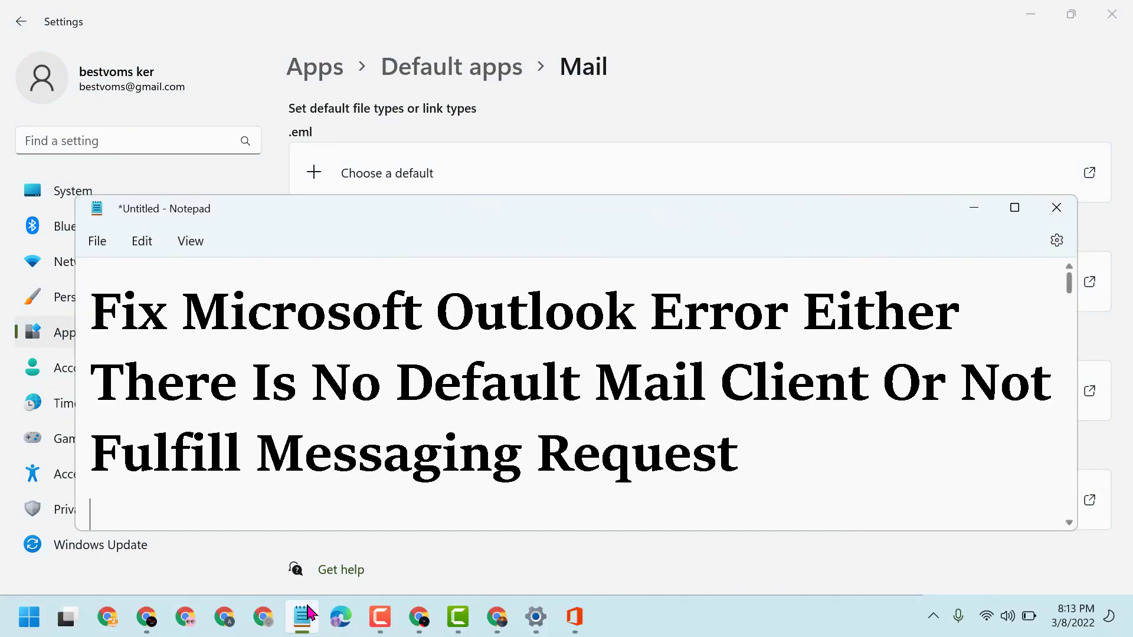
{"action": "mouse_move", "coordinate": [559, 382]}
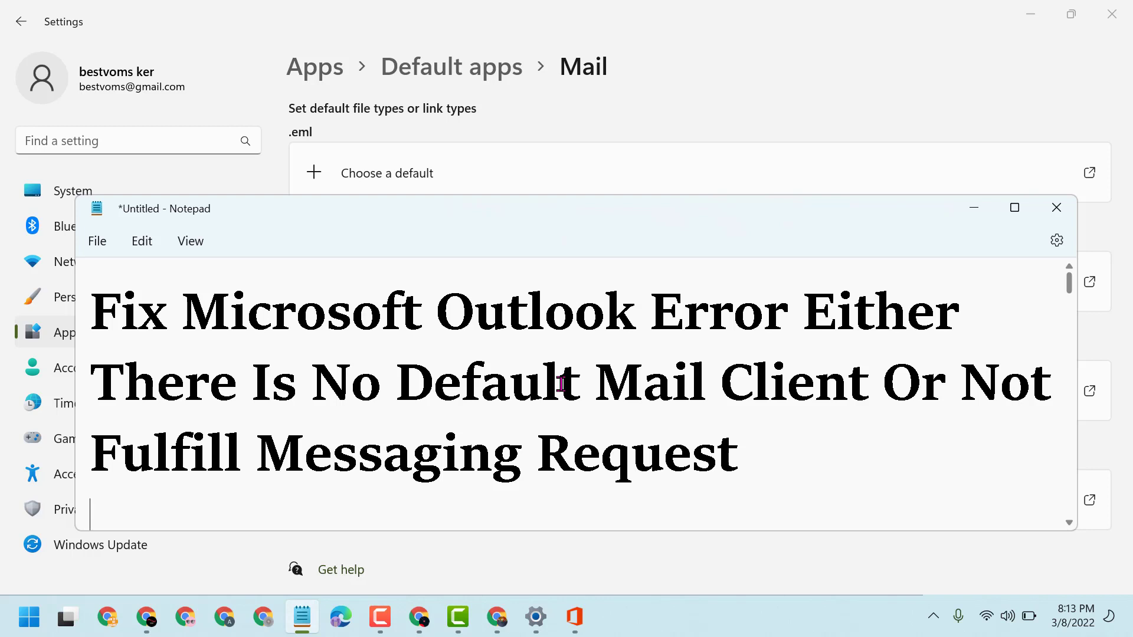
{"action": "mouse_move", "coordinate": [555, 513]}
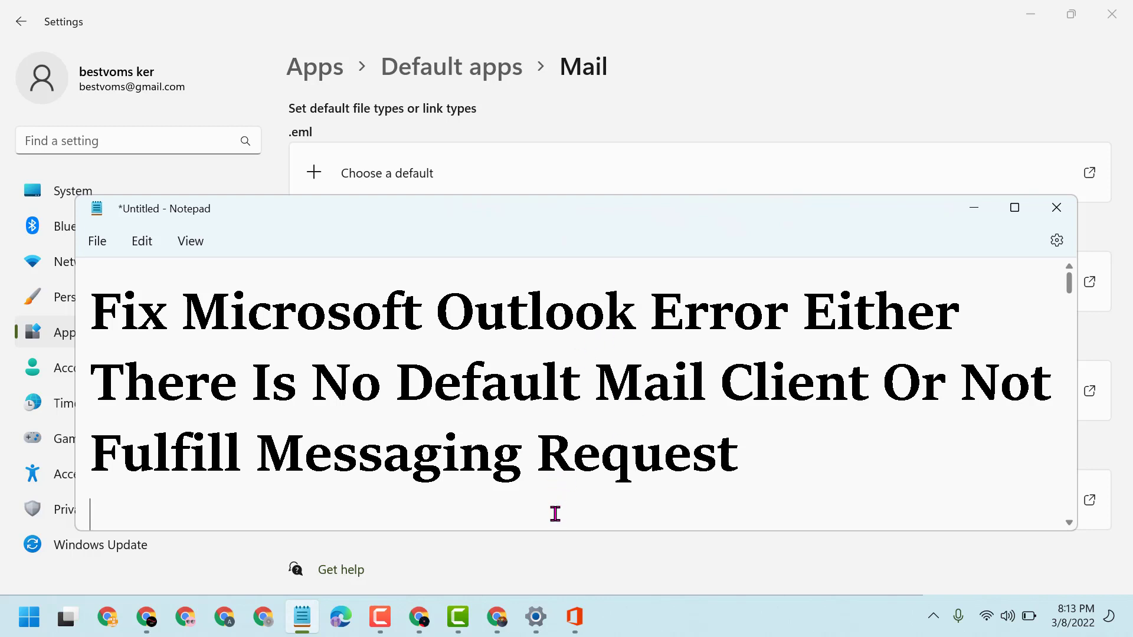